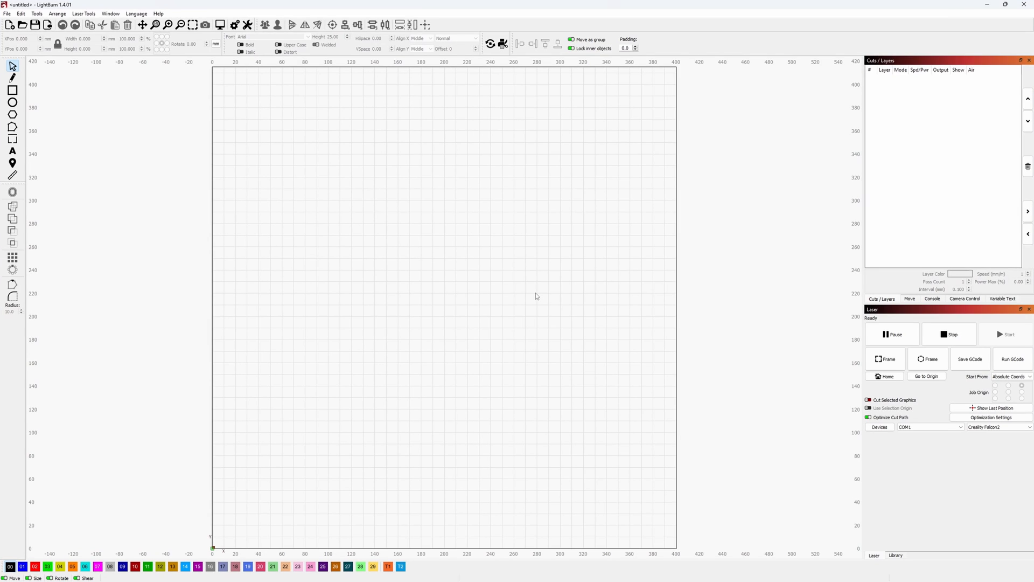
- Import the Creality Falcon2.lbdev device profile from Desktop > Falcon2 and make it the active laser
{"action": "left_click", "coordinate": [879, 426]}
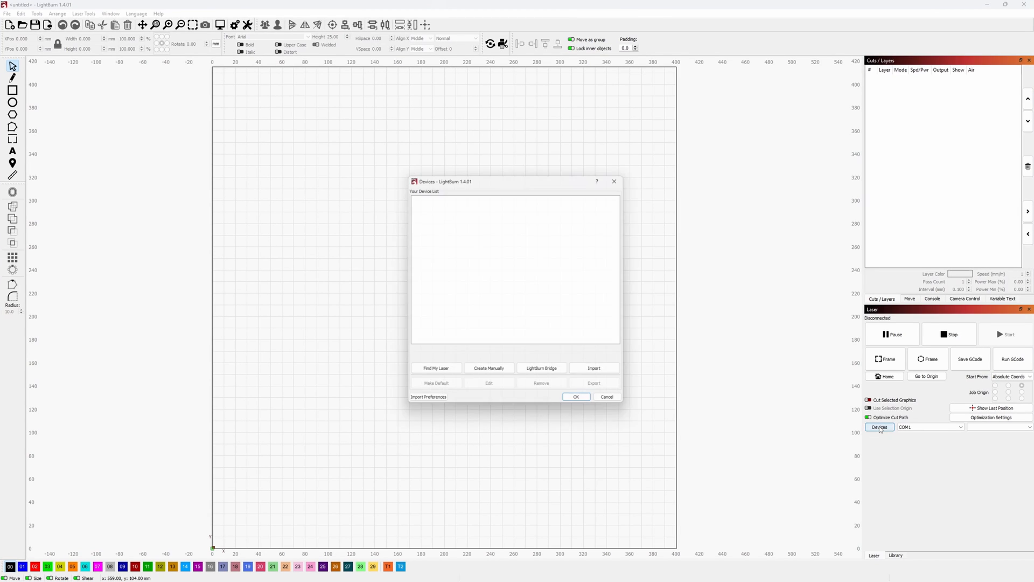
{"action": "left_click", "coordinate": [592, 367]}
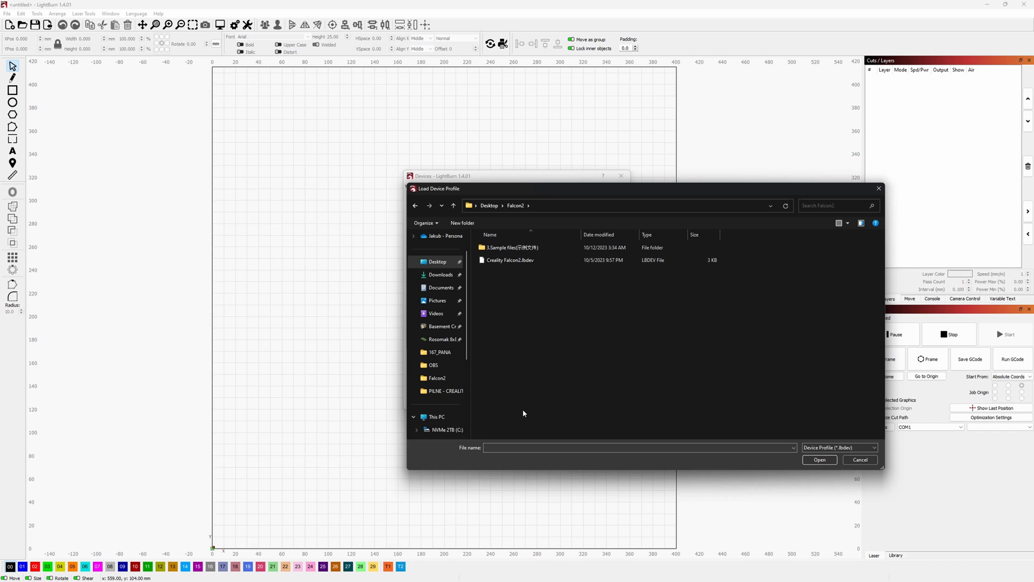
{"action": "left_click", "coordinate": [509, 260]}
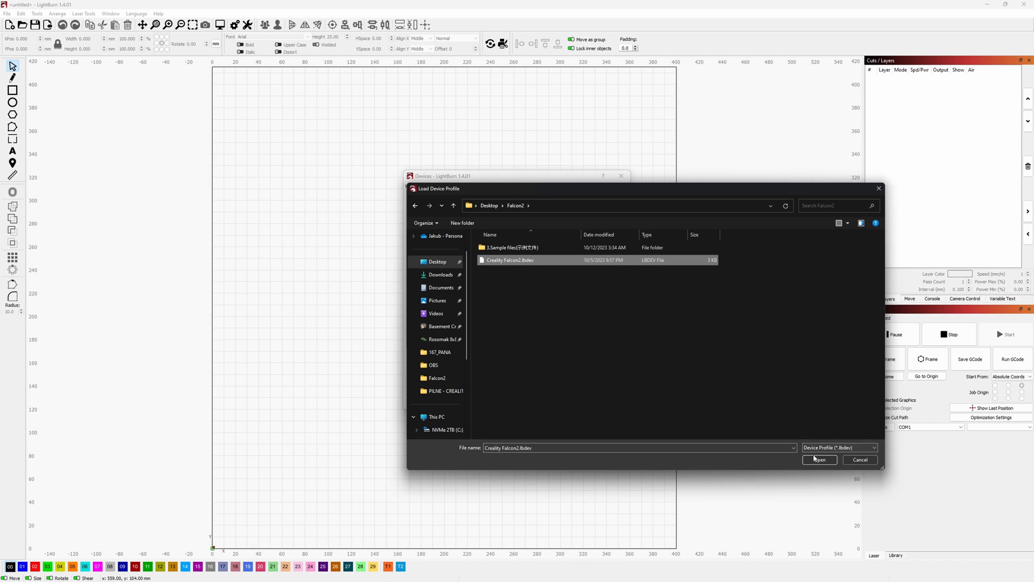
{"action": "left_click", "coordinate": [819, 460]}
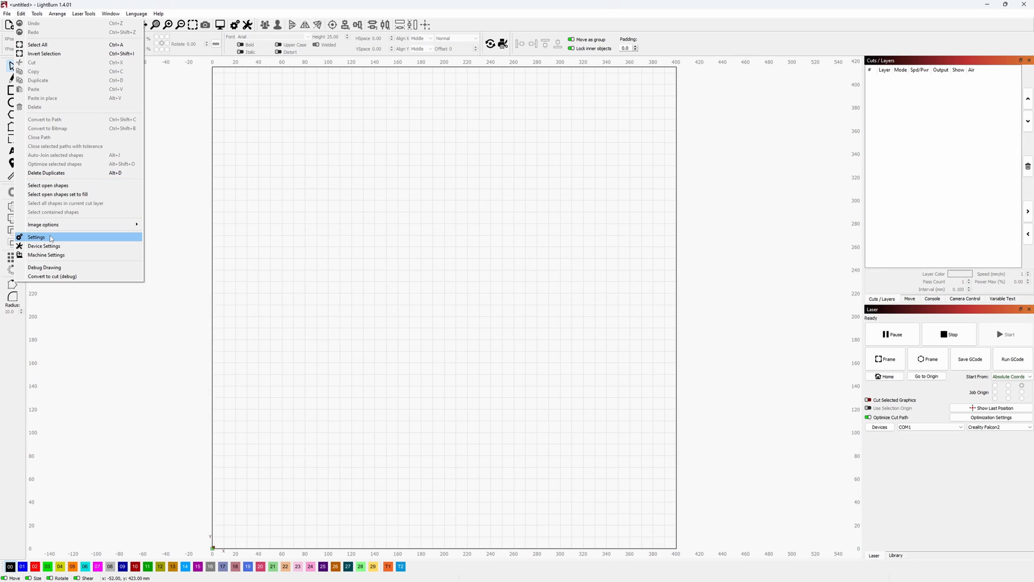
- Bring up LightBurn's general settings before importing the Creality mascot picture
{"action": "left_click", "coordinate": [37, 237]}
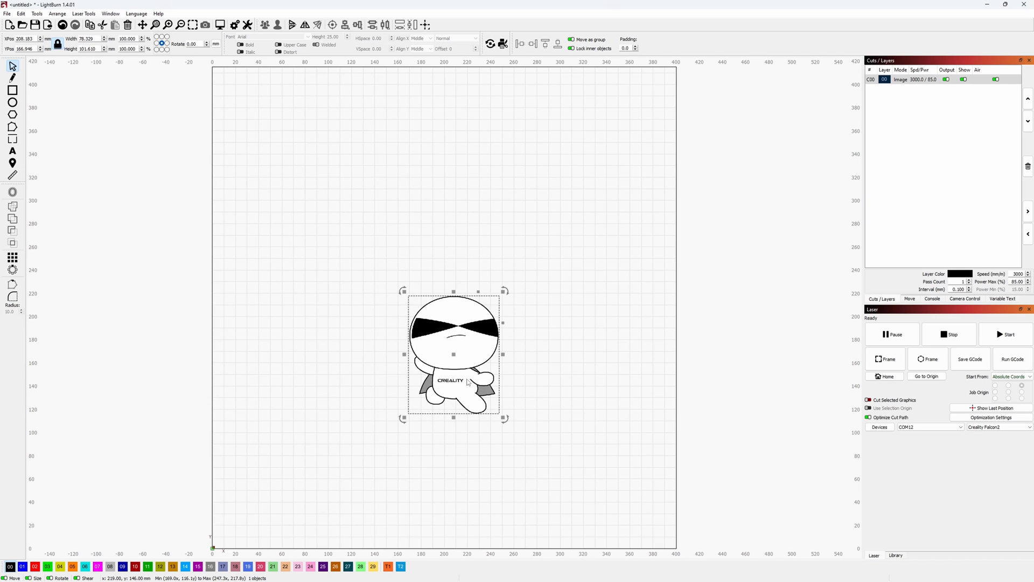
- View the 22W Falcon2 recommended material/power/speed parameter PDF in the browser
{"action": "left_click", "coordinate": [886, 357]}
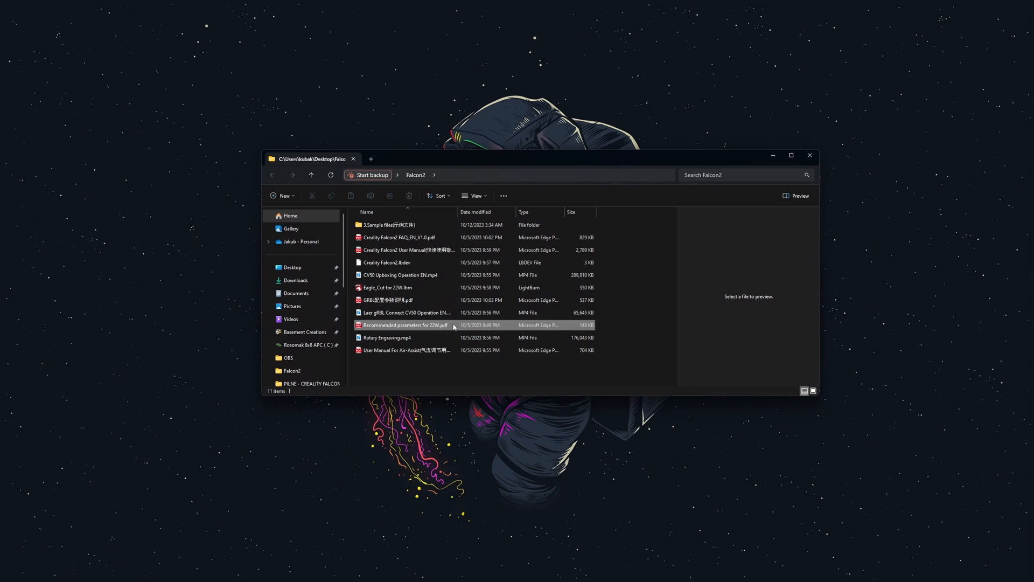
{"action": "double_click", "coordinate": [406, 324]}
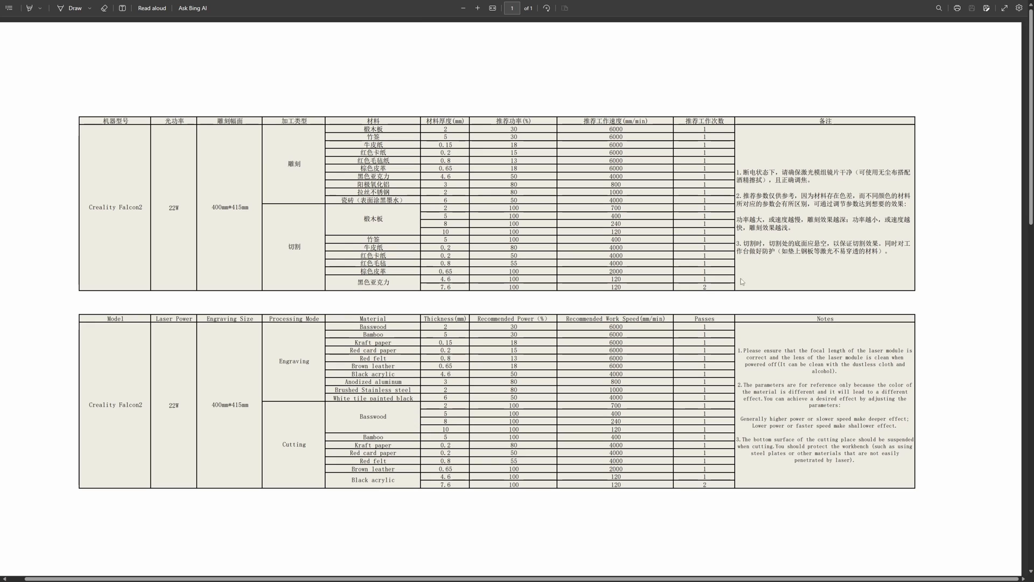
{"action": "left_click_drag", "start_coordinate": [356, 326], "coordinate": [521, 327]}
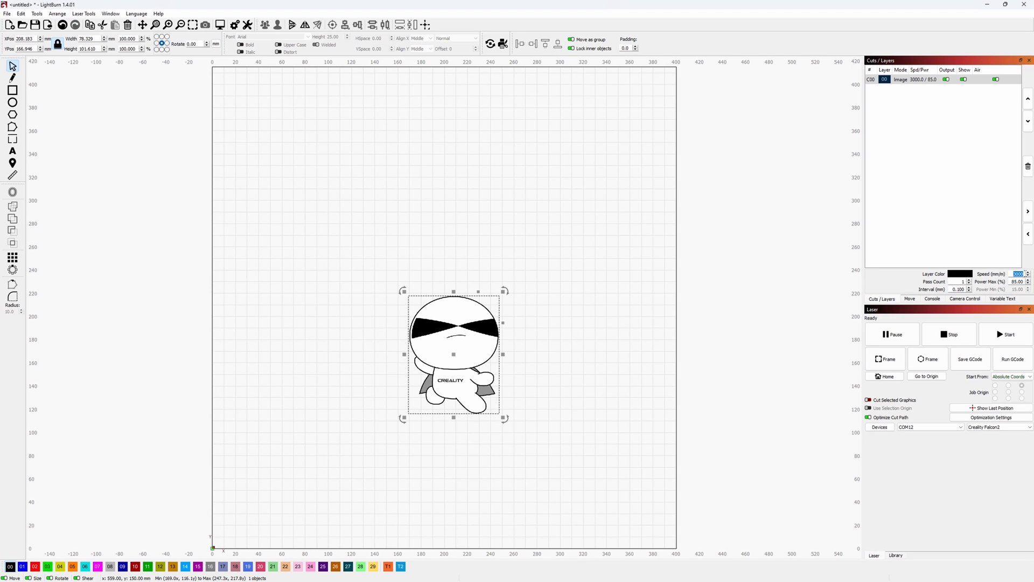
- Set the Image layer speed to 6000 mm/min in the Cuts/Layers panel
{"action": "type", "text": "6000"}
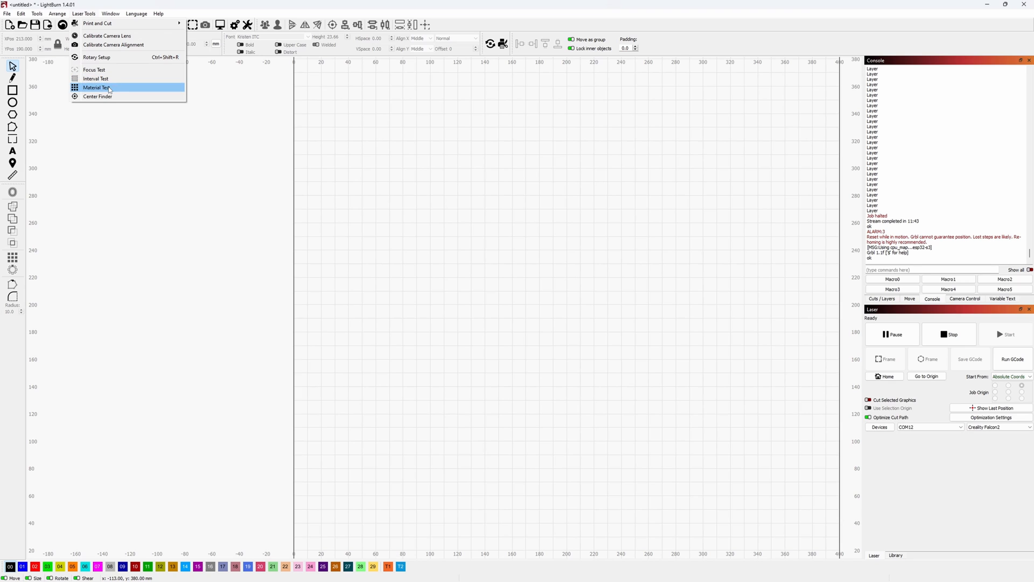
- Show the Laser Tools menu listing rotary setup and Material Test
{"action": "left_click", "coordinate": [95, 87]}
{"action": "type", "text": "$101=60.3"}
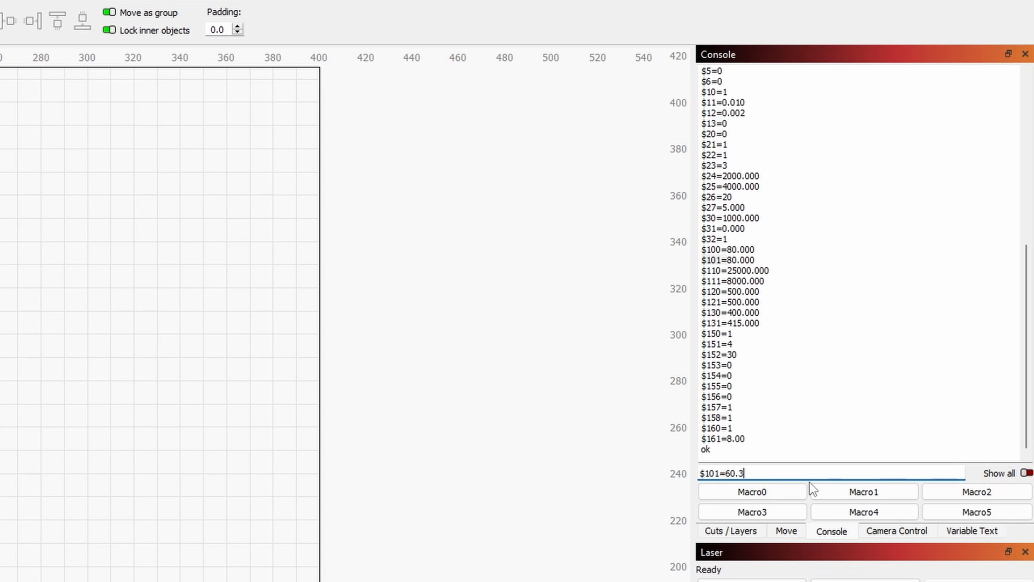
- Enter $101=60.375 steps-per-mm in the Console to enable the rotary
{"action": "type", "text": "75"}
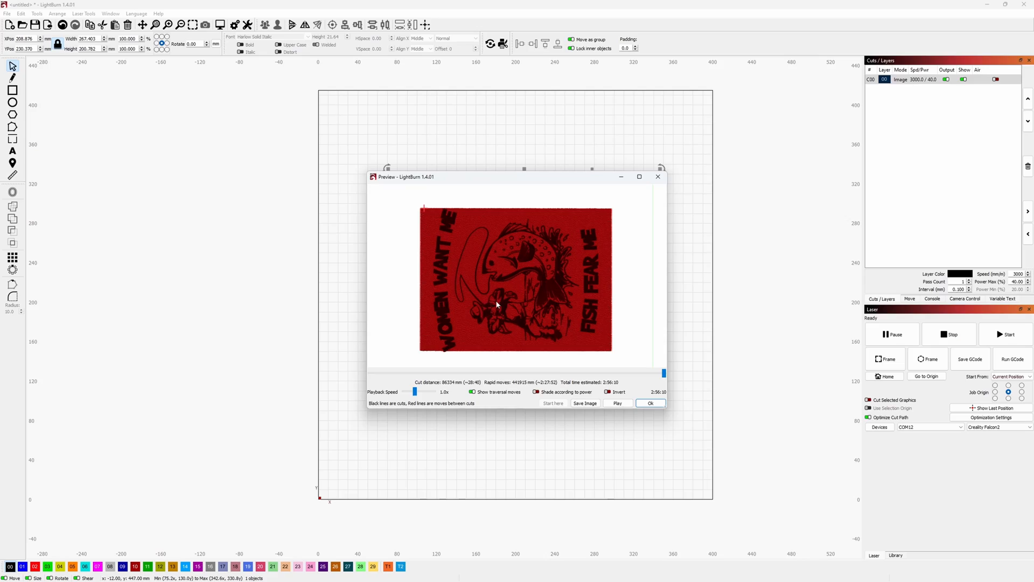
- Close the engraving preview of the fish image and return to the design
{"action": "left_click", "coordinate": [649, 403]}
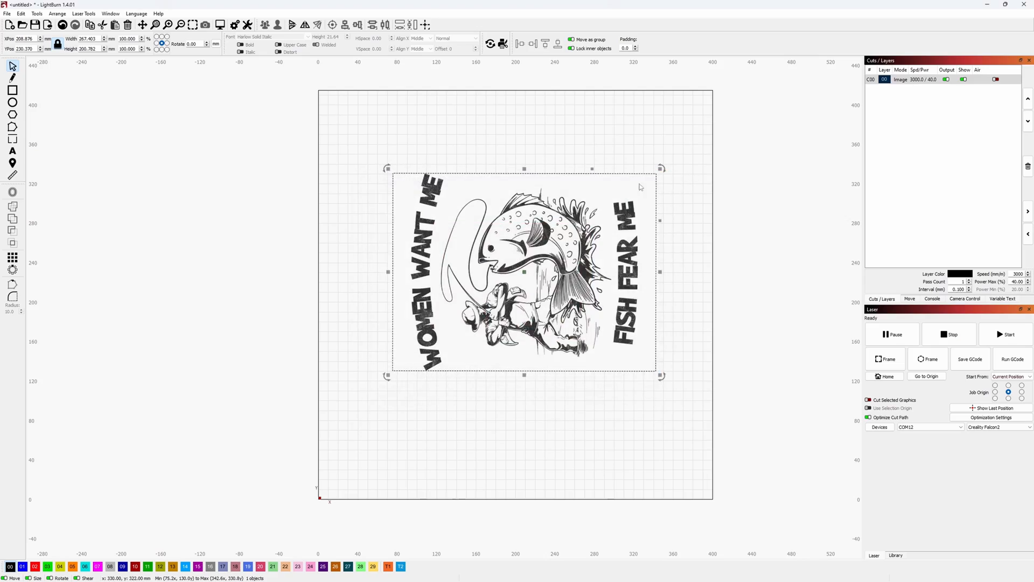